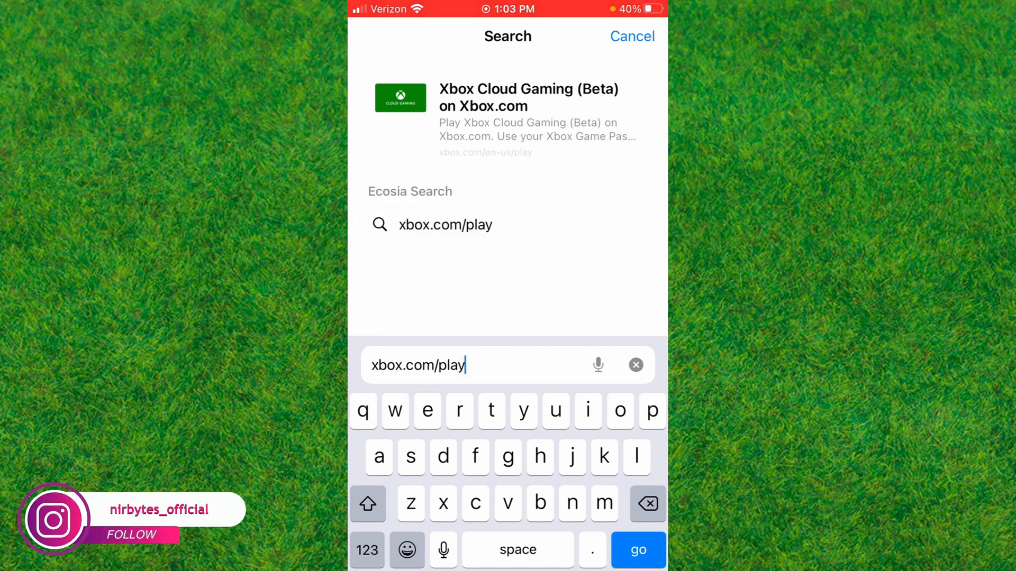
# Load xbox.com/play and open the Fortnite: Season 3 game page.
pyautogui.click(638, 549)
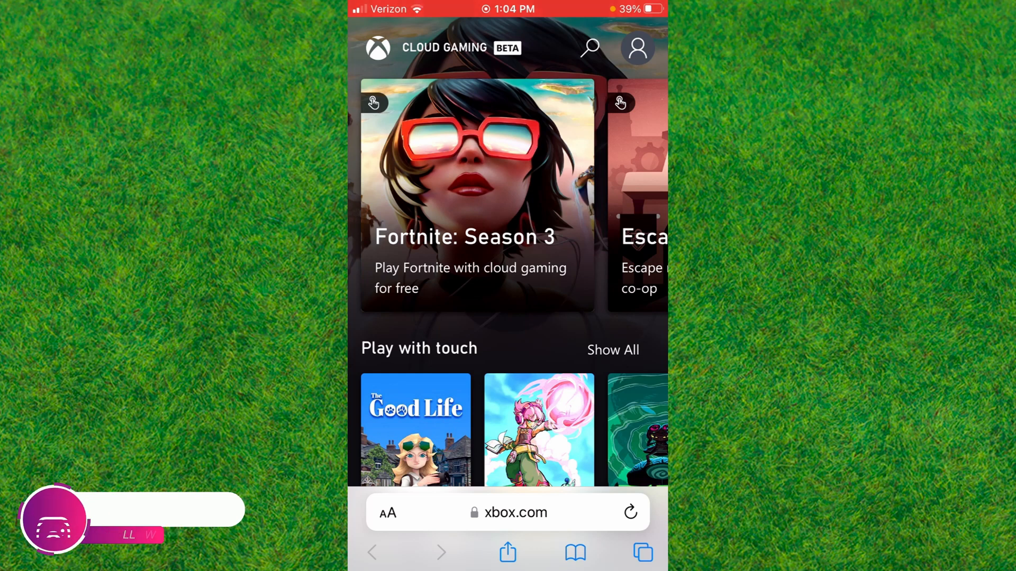
pyautogui.click(588, 47)
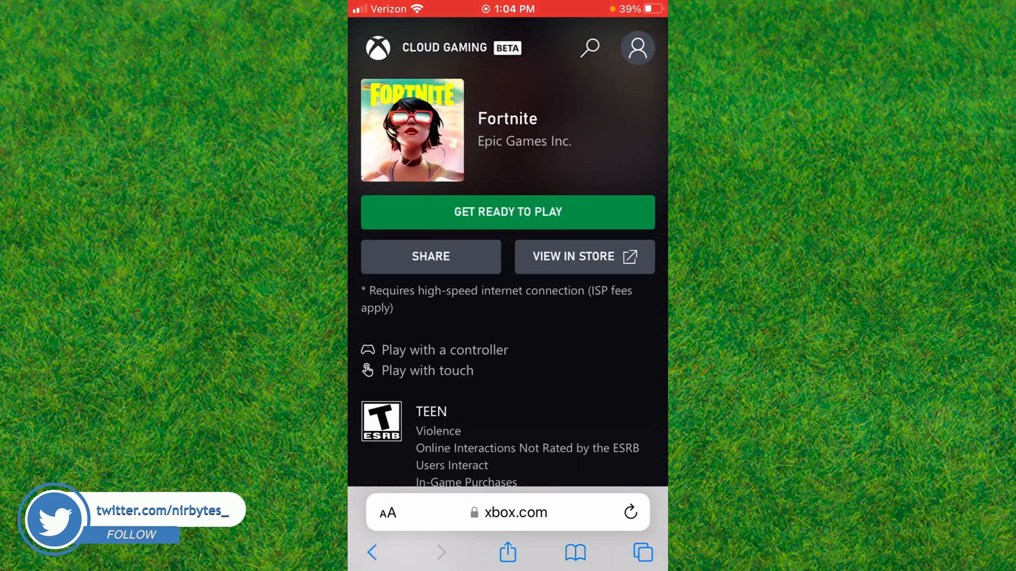
# Choose Get Ready to Play for Fortnite and bring up Safari's share sheet.
pyautogui.click(507, 211)
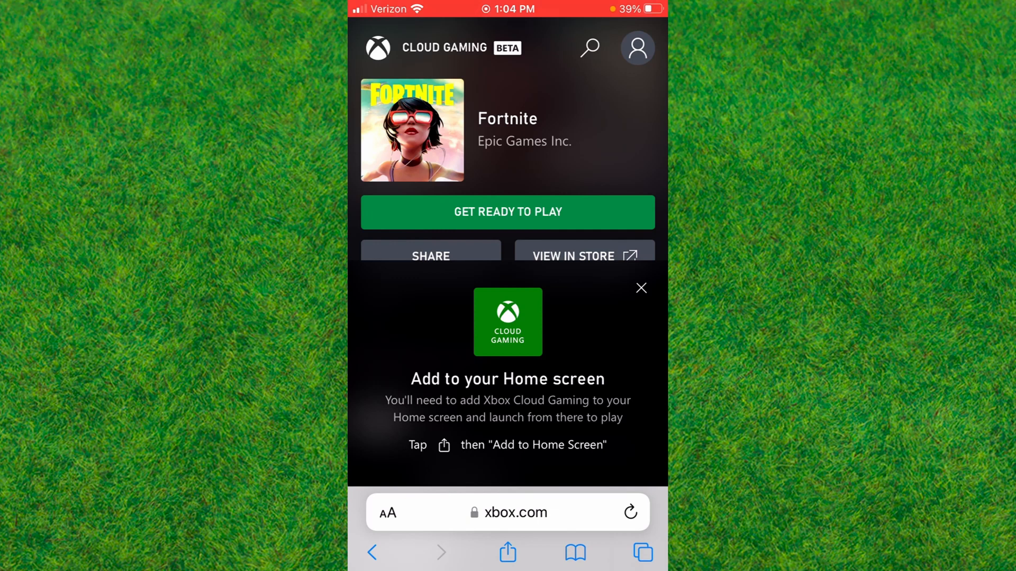
pyautogui.click(507, 553)
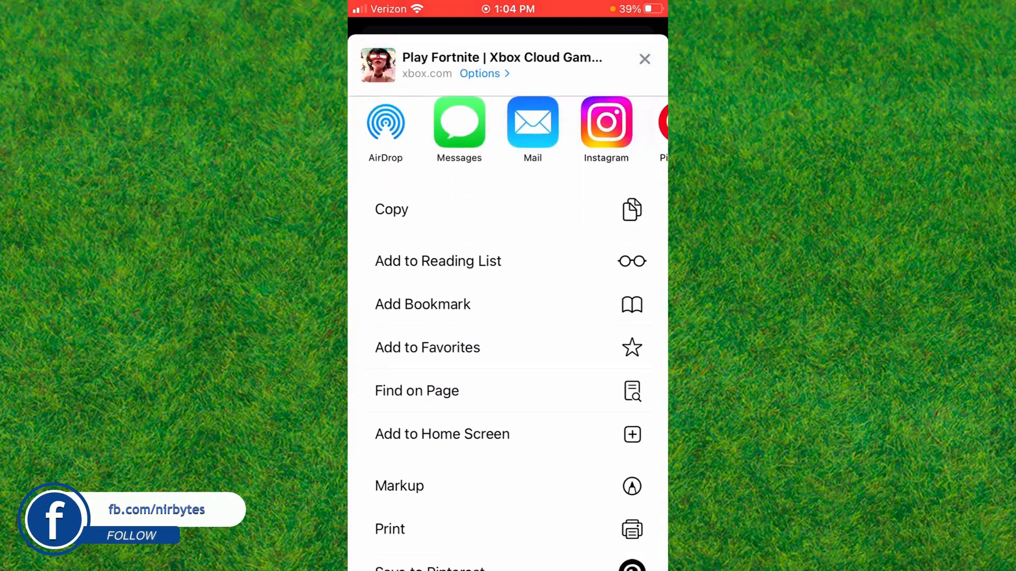
# Add the Cloud Gaming shortcut to the Home Screen from the share sheet.
pyautogui.click(442, 434)
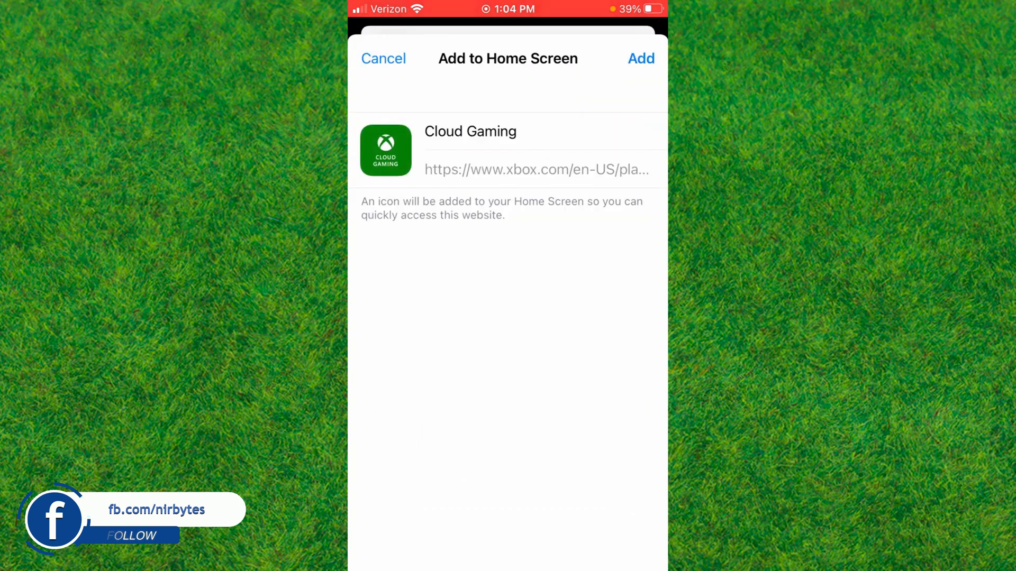
pyautogui.click(641, 58)
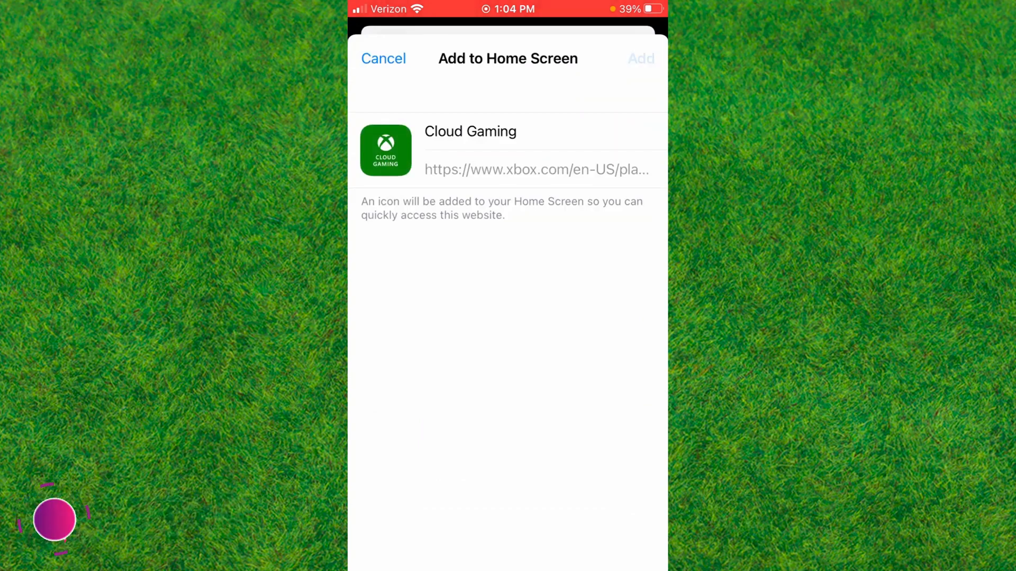
pyautogui.click(640, 58)
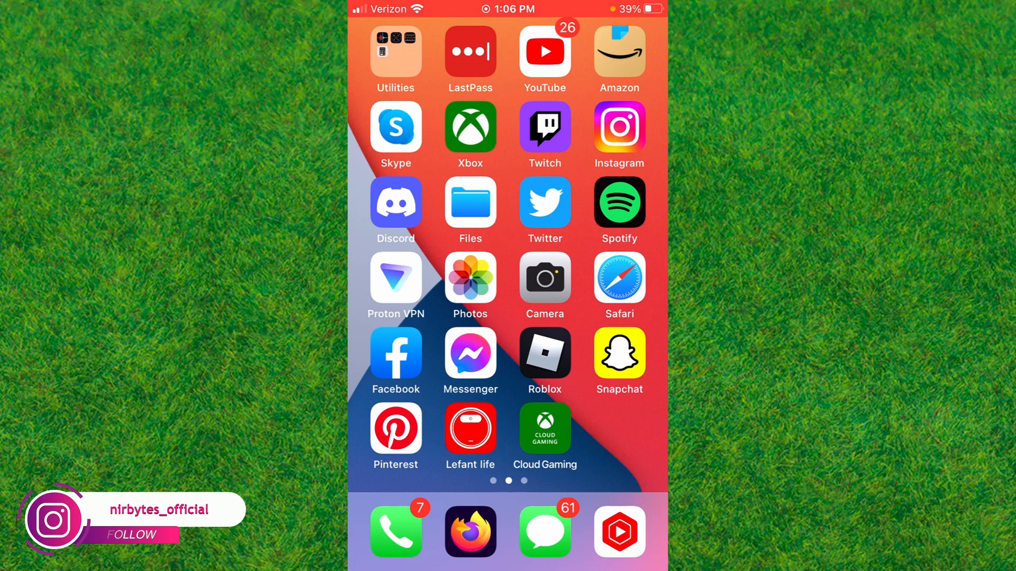
# Launch the Cloud Gaming icon from the Home Screen to reach the Fortnite page.
pyautogui.click(545, 427)
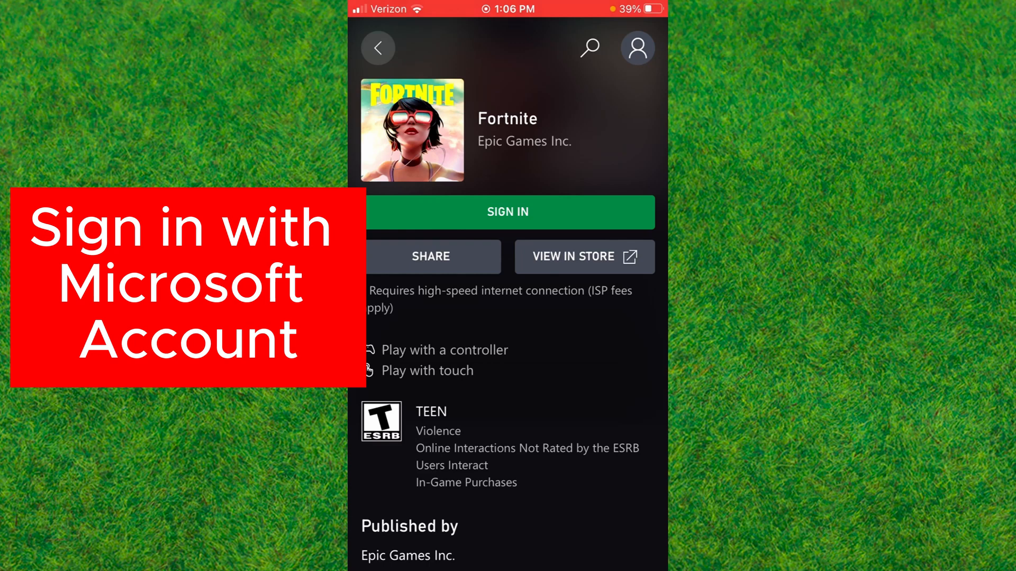
# Sign in with a Microsoft account and launch Fortnite with Play.
pyautogui.click(507, 211)
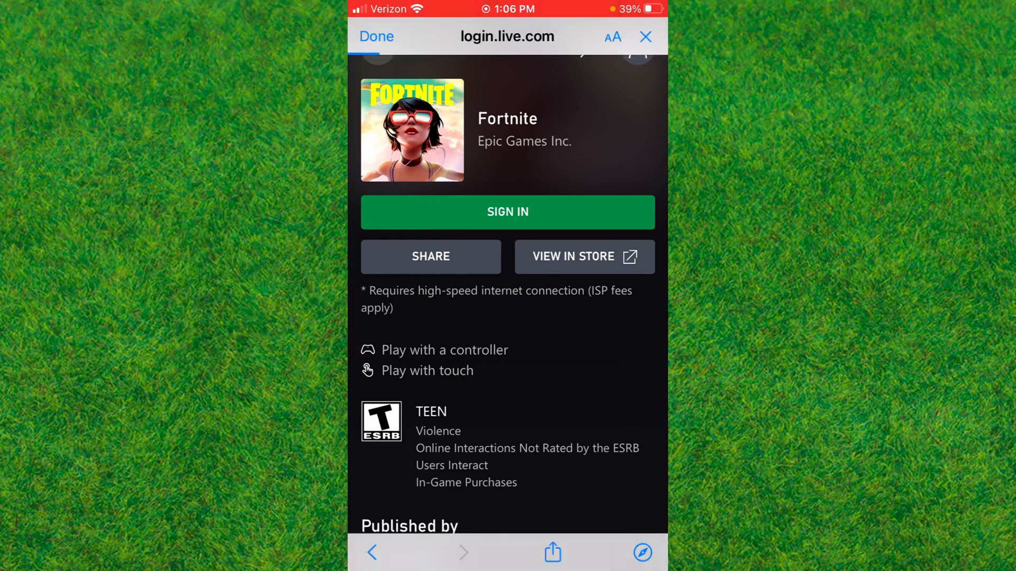
pyautogui.click(507, 212)
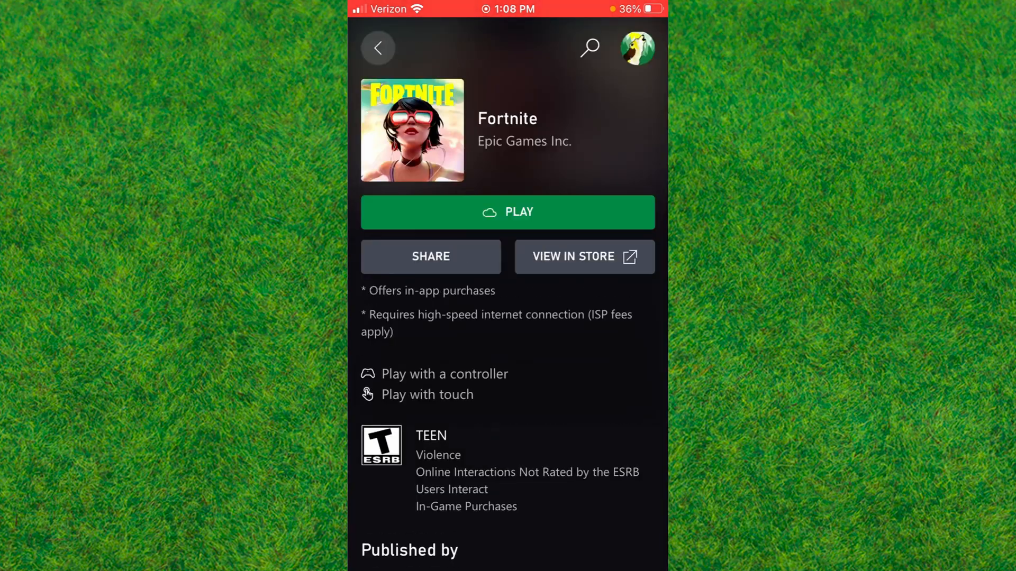
pyautogui.click(508, 212)
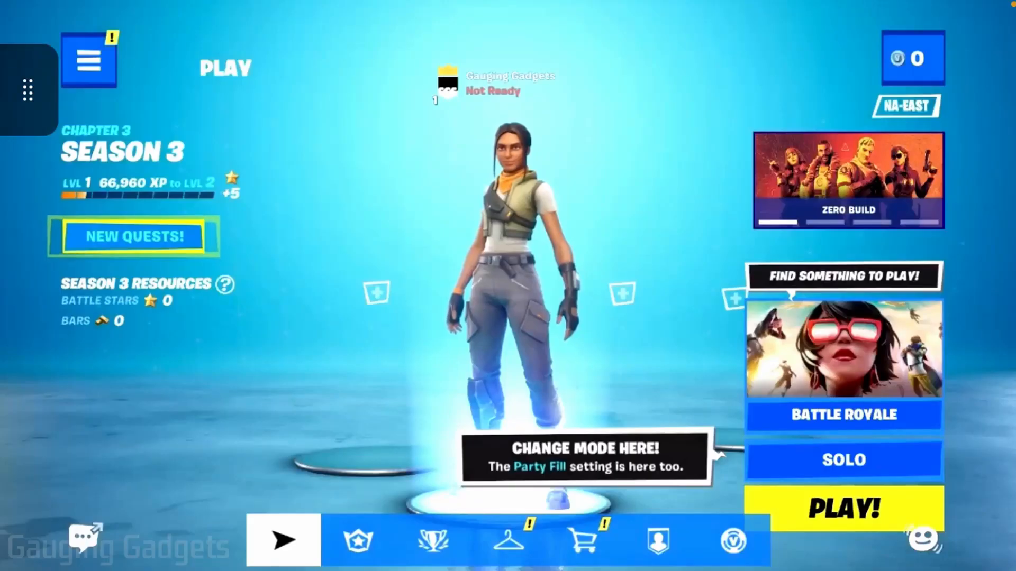
# Start Solo Battle Royale matchmaking with the yellow PLAY! button in the lobby.
pyautogui.click(842, 509)
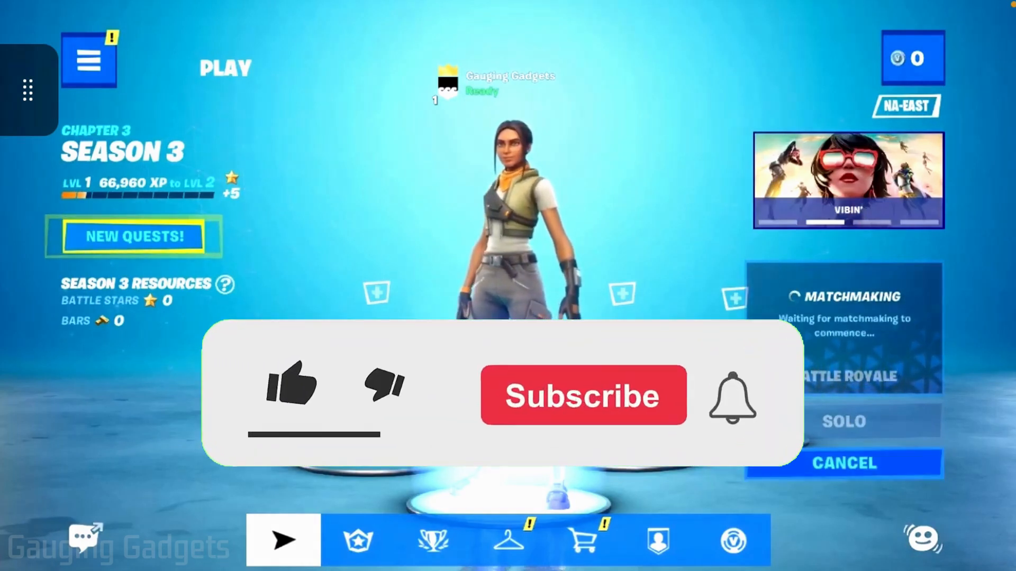
pyautogui.click(292, 389)
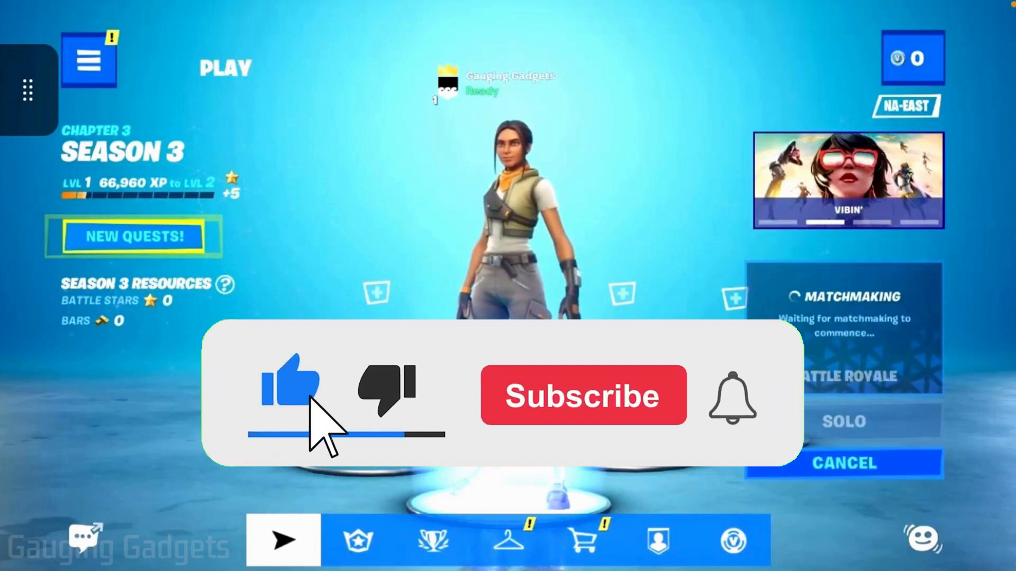